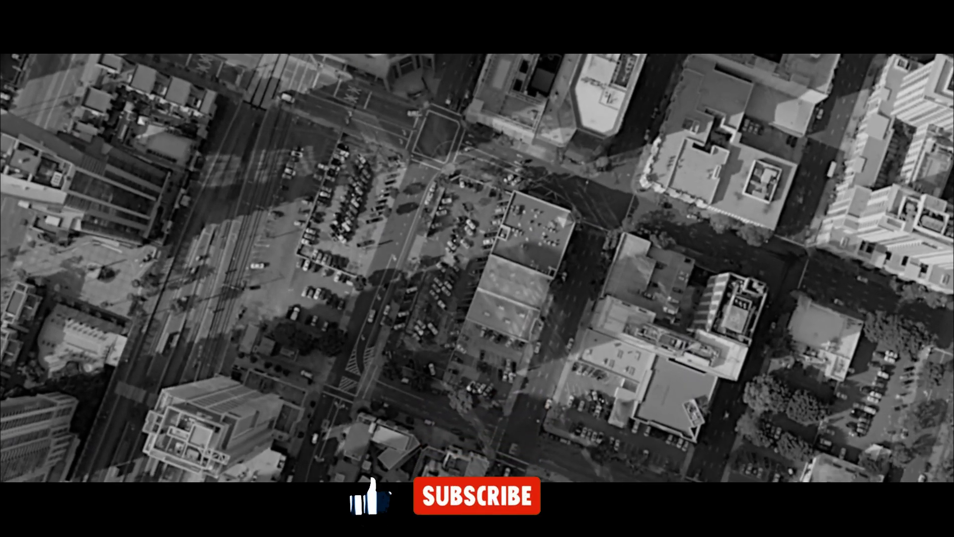
# - Play the outro until the button reads SUBSCRIBED with like and bell icons
pyautogui.click(473, 504)
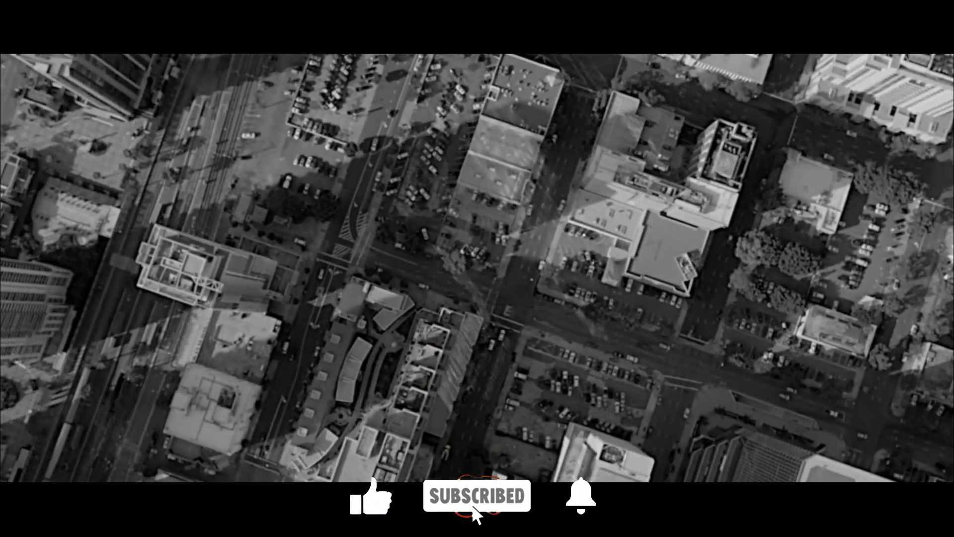